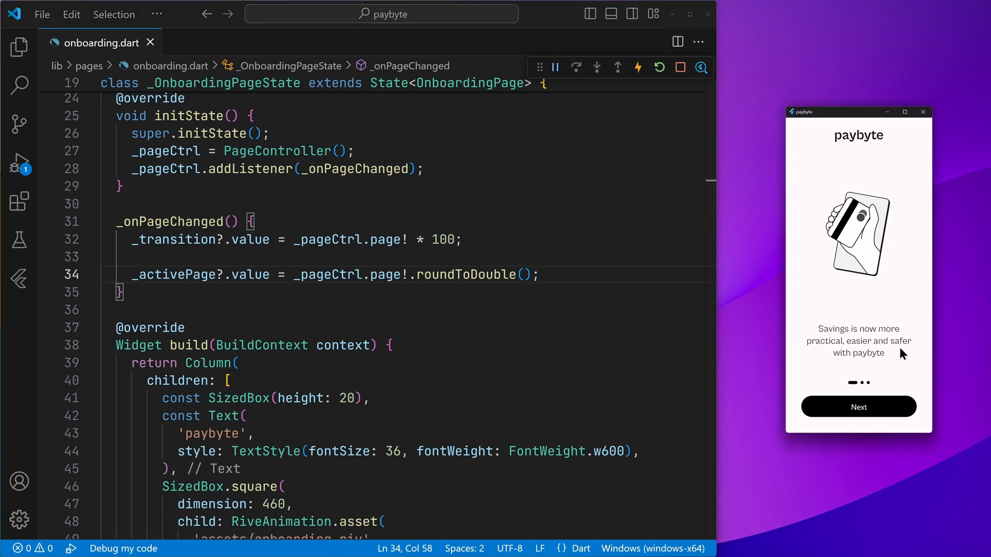
# Show assets/shapes.riv as a RiveAnimation inside a centred SizedBox.square of dimension 360
pyautogui.click(858, 407)
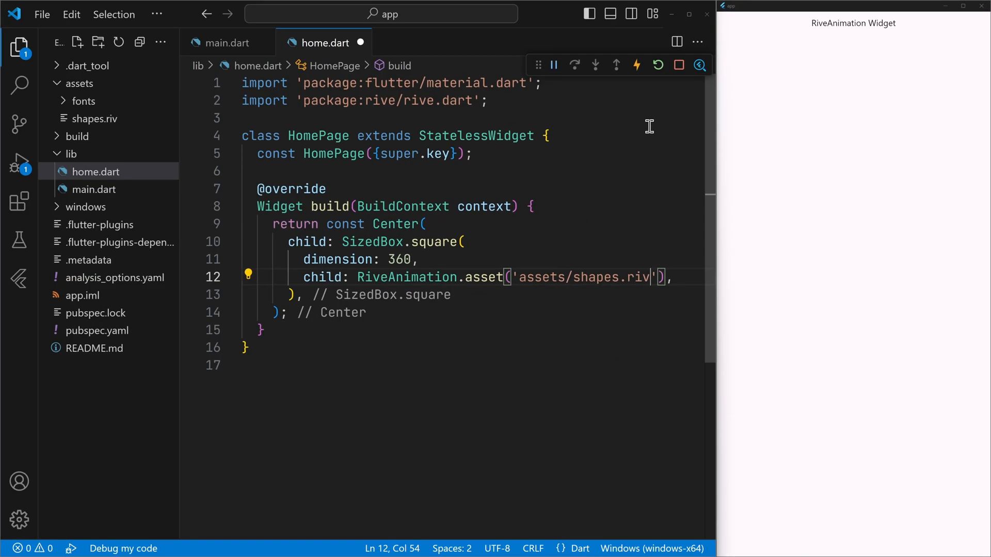
pyautogui.click(553, 65)
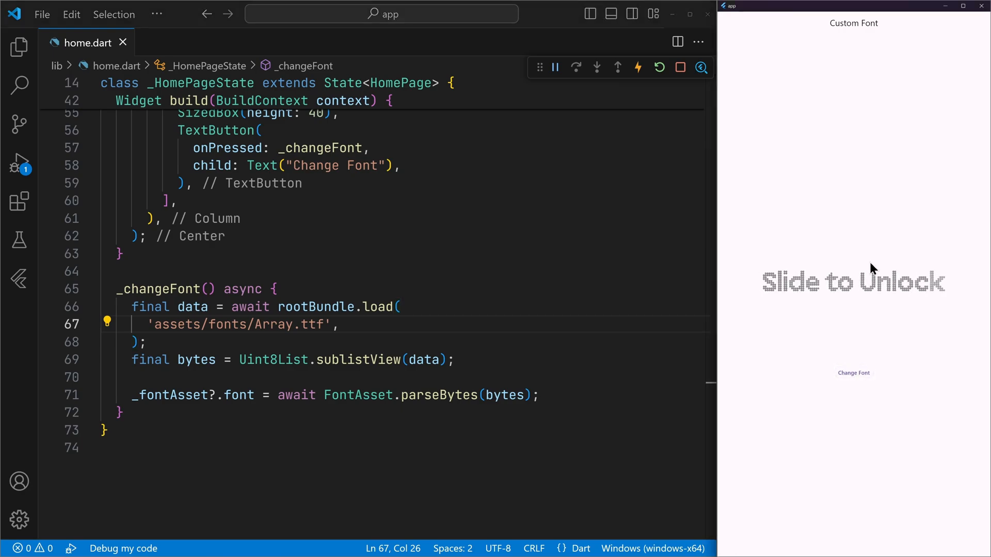
# Have _changeFont load assets/fonts/Array.ttf and assign FontAsset.parseBytes to _fontAsset.font
pyautogui.click(906, 391)
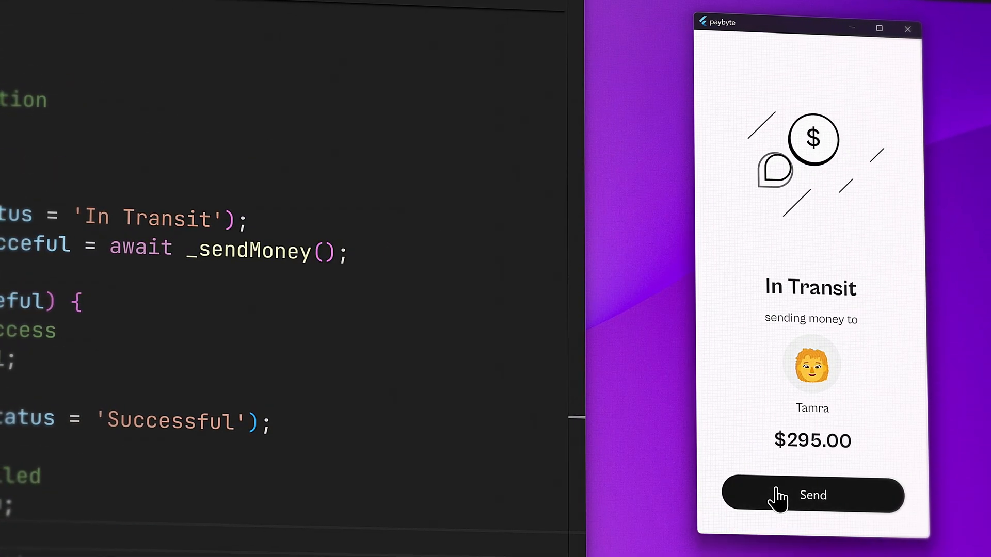
pyautogui.moveTo(977, 275)
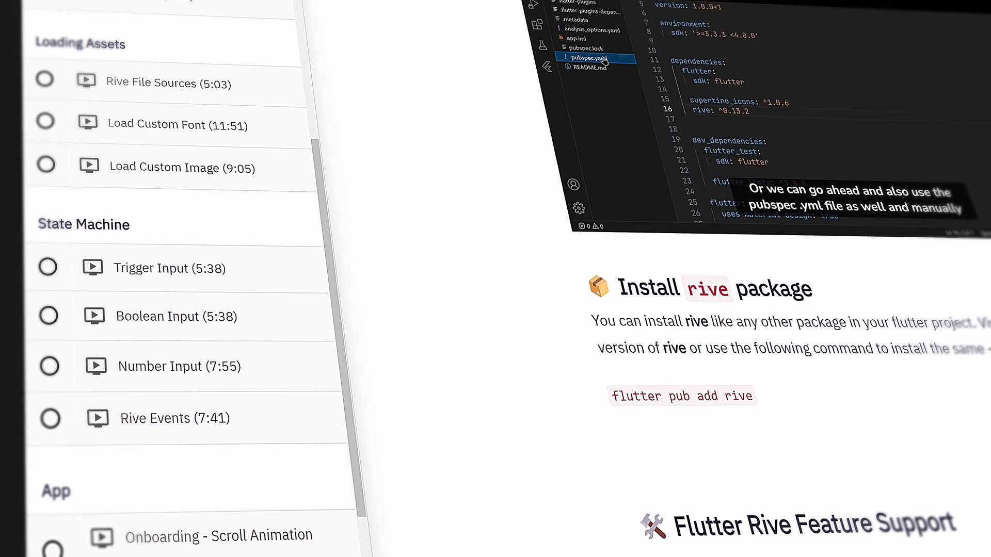
# Scroll the curriculum sidebar past State Machine to the App and Tips & Tricks lessons
pyautogui.scroll(-3)
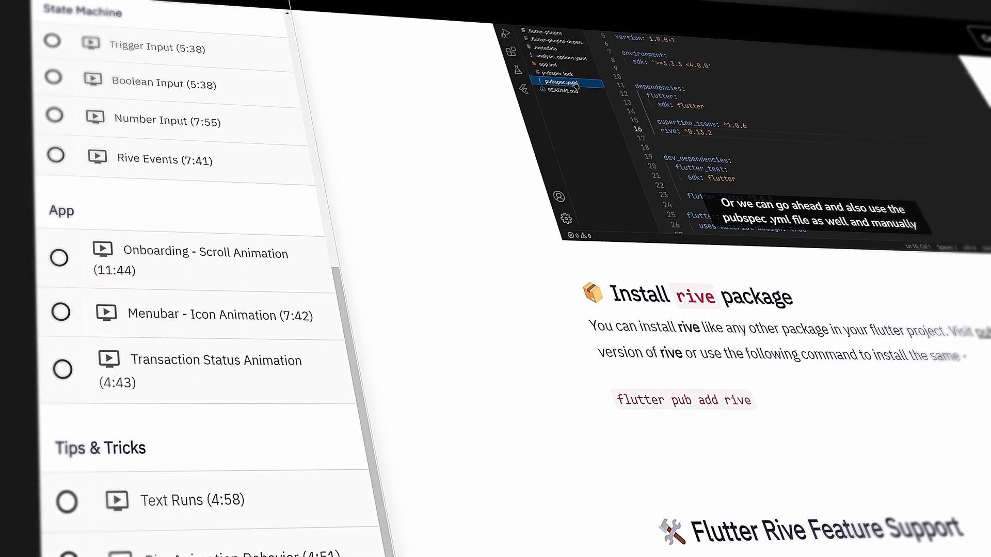